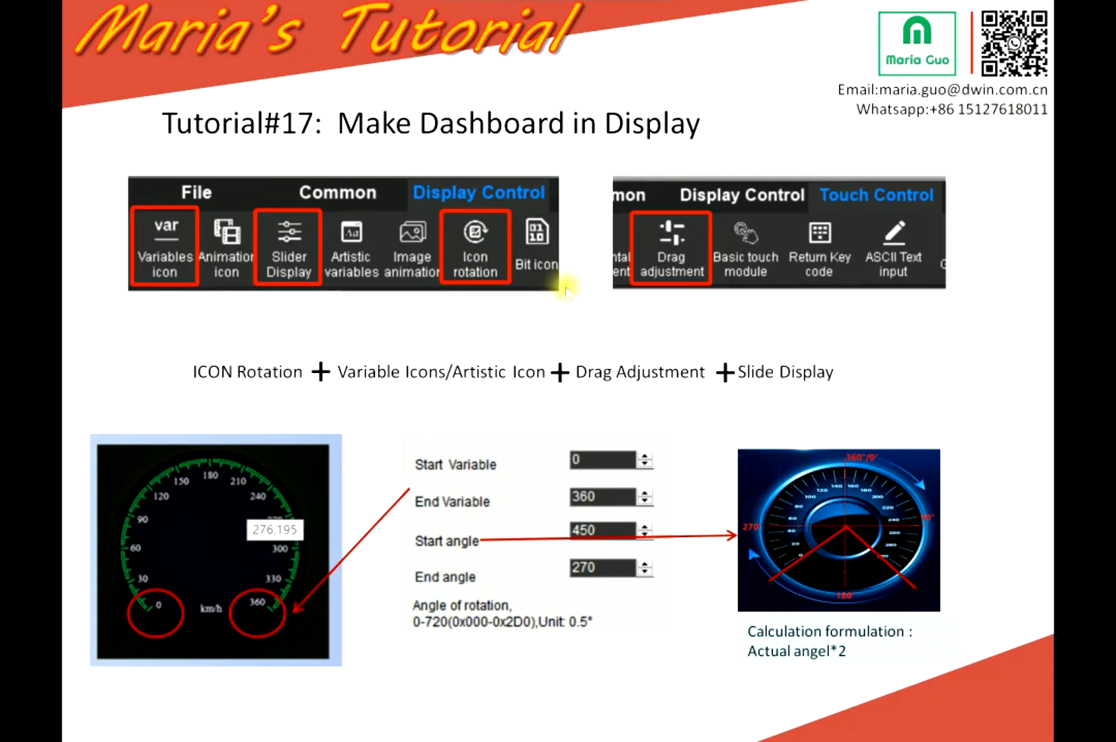
mouse_move(288, 378)
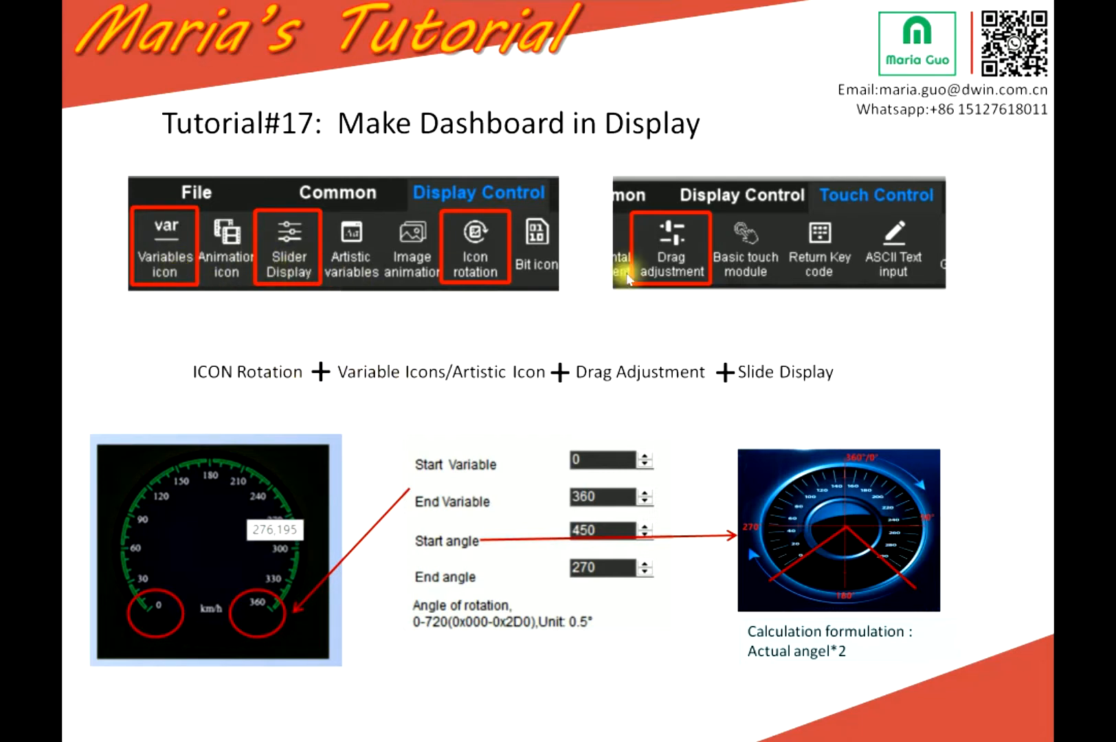
mouse_move(609, 318)
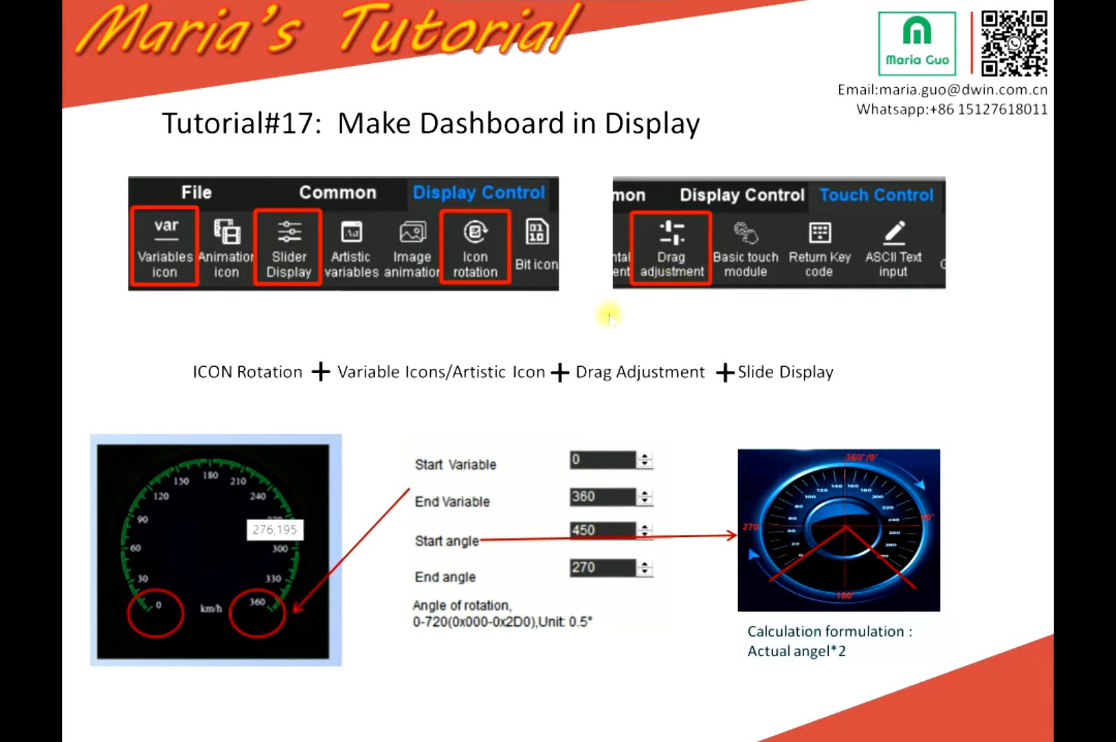
mouse_move(465, 386)
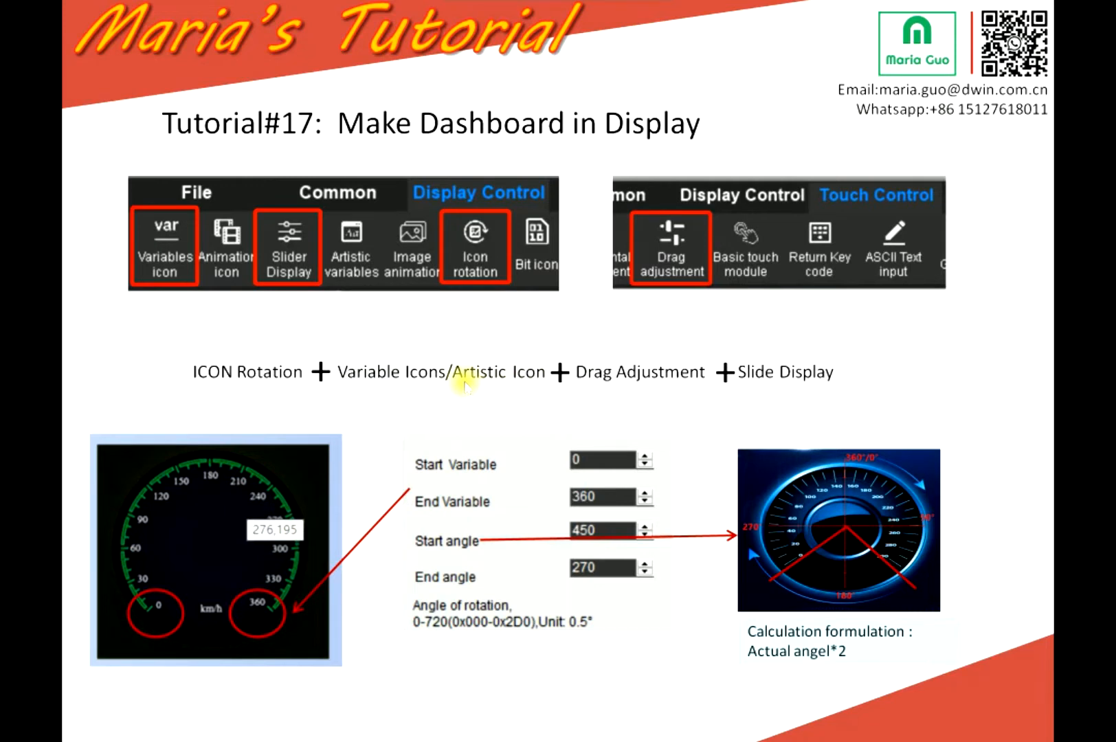
mouse_move(627, 238)
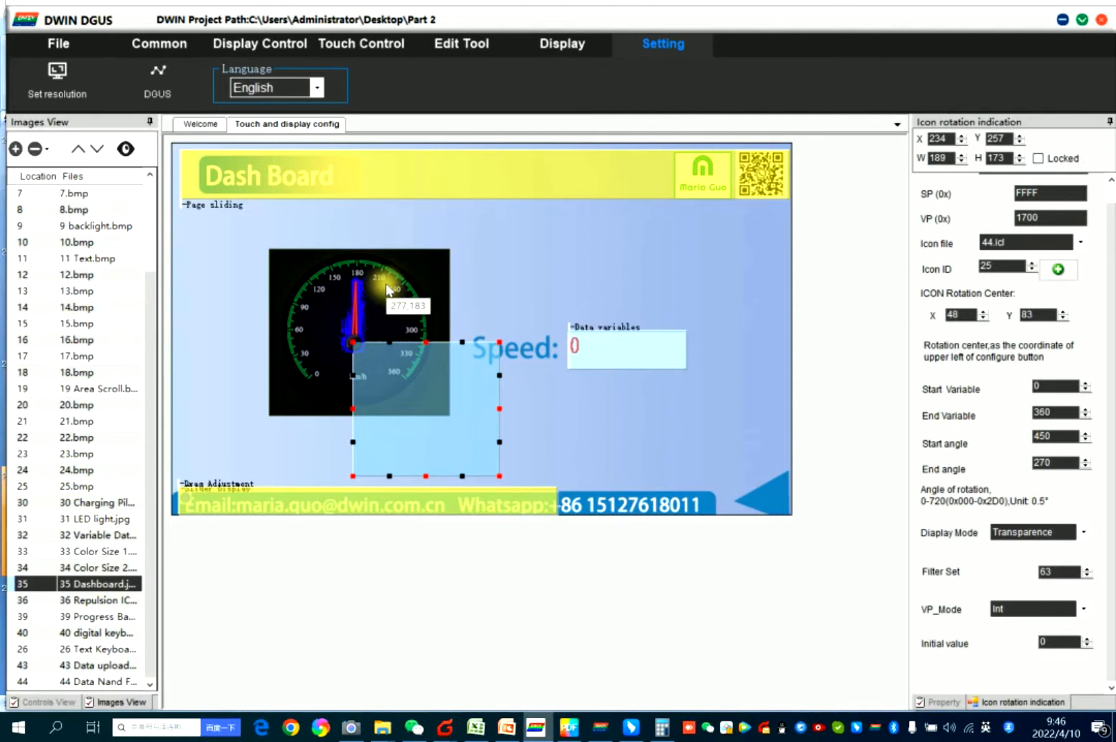
Point the needle's Icon rotation control at VP 1700 with icon file 44.icl, icon ID 25
click(942, 704)
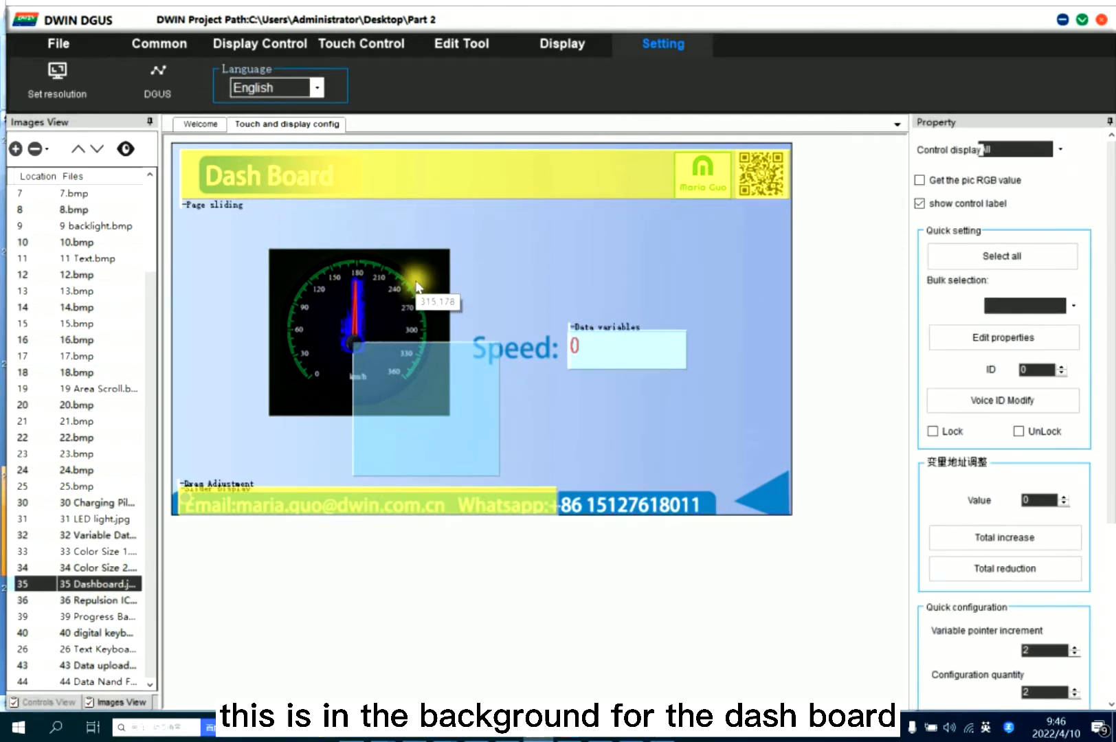
mouse_move(342, 307)
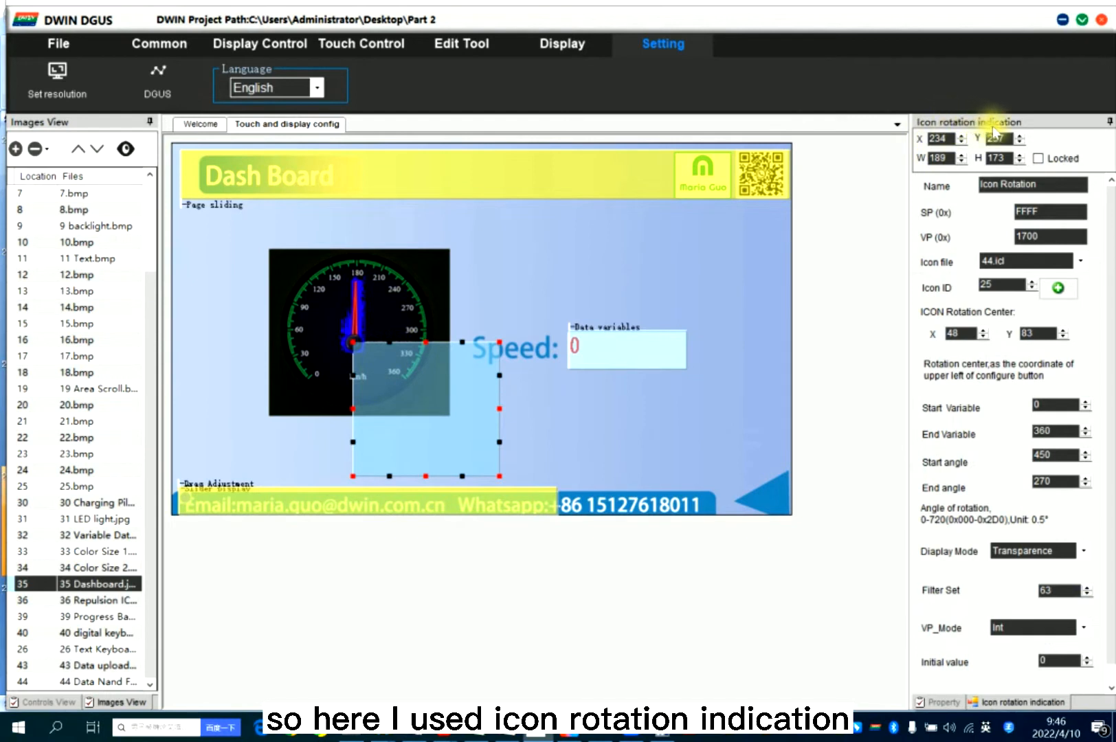
click(258, 44)
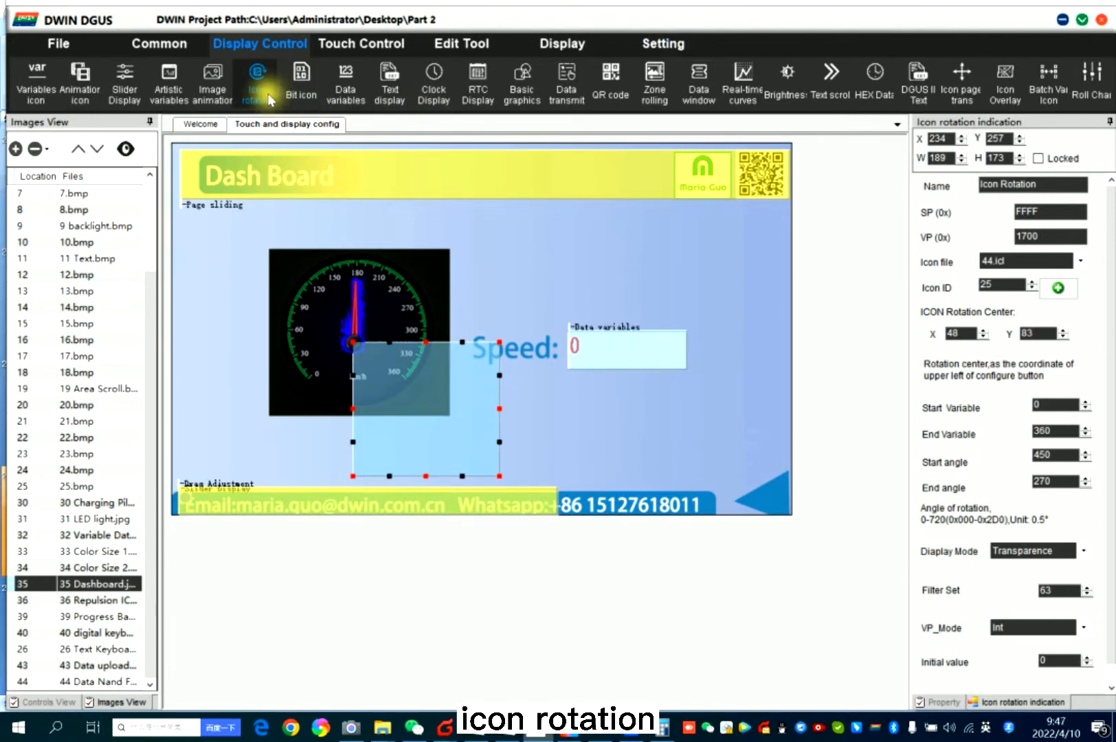
mouse_move(424, 399)
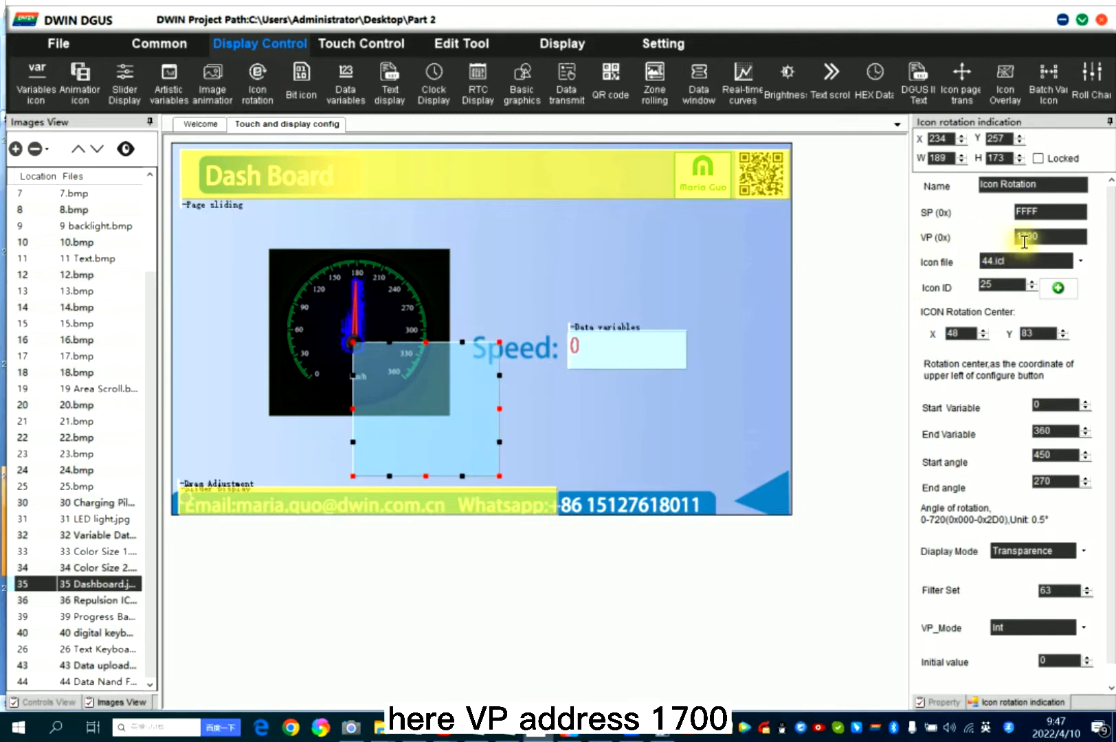
text(1700)
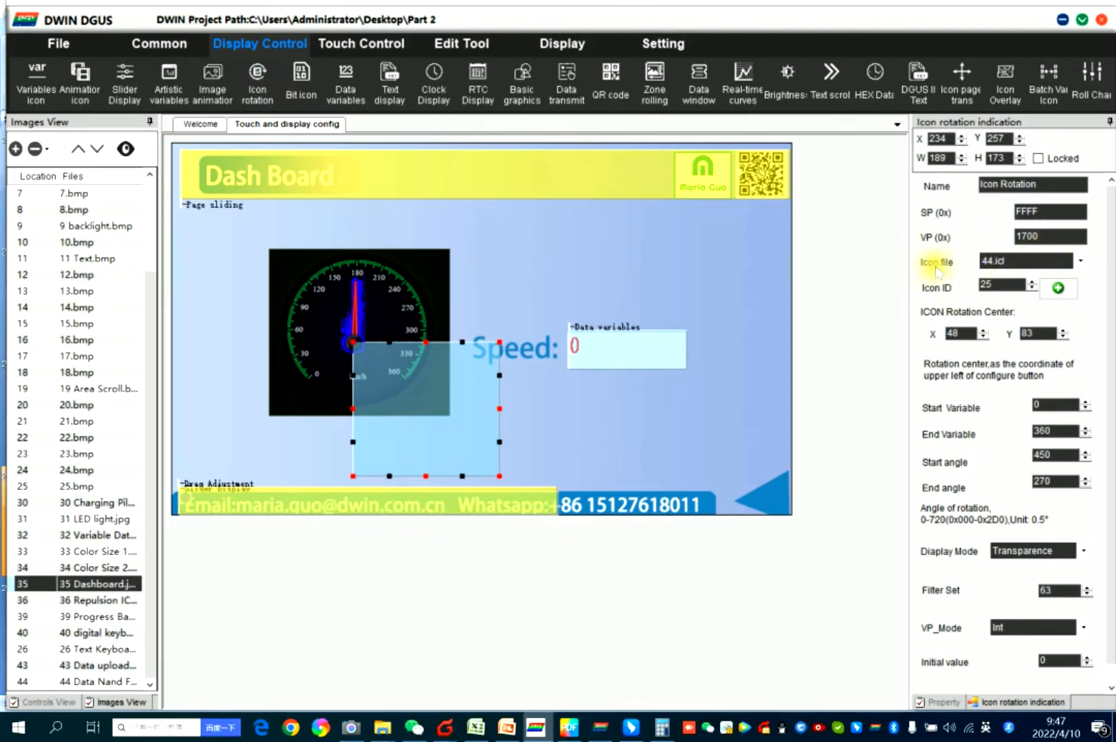
click(1100, 260)
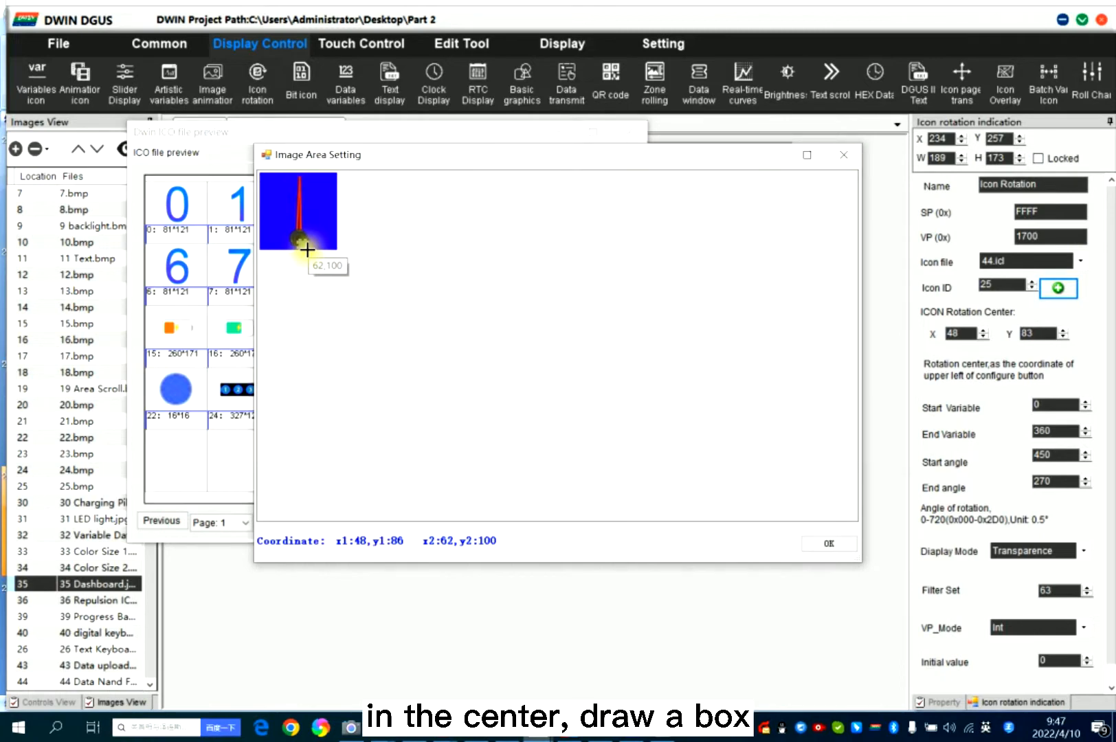
Mark the needle's pivot in Image Area Setting so ICON Rotation Center becomes 48, 86
click(828, 543)
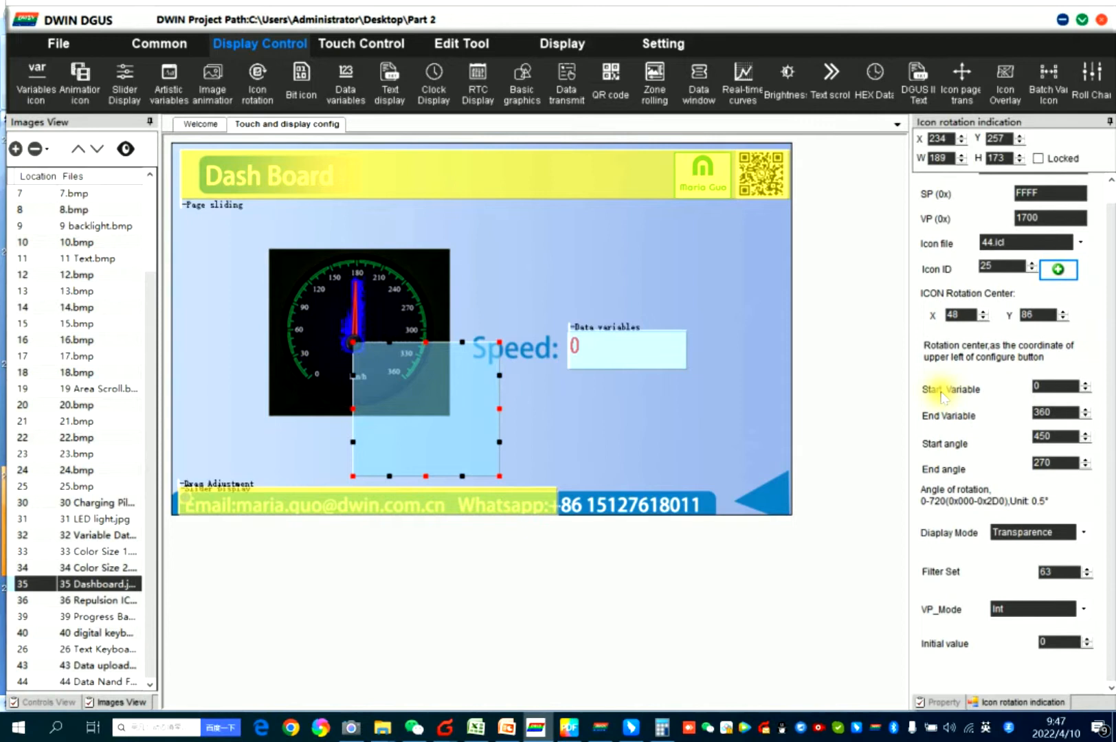
click(1057, 386)
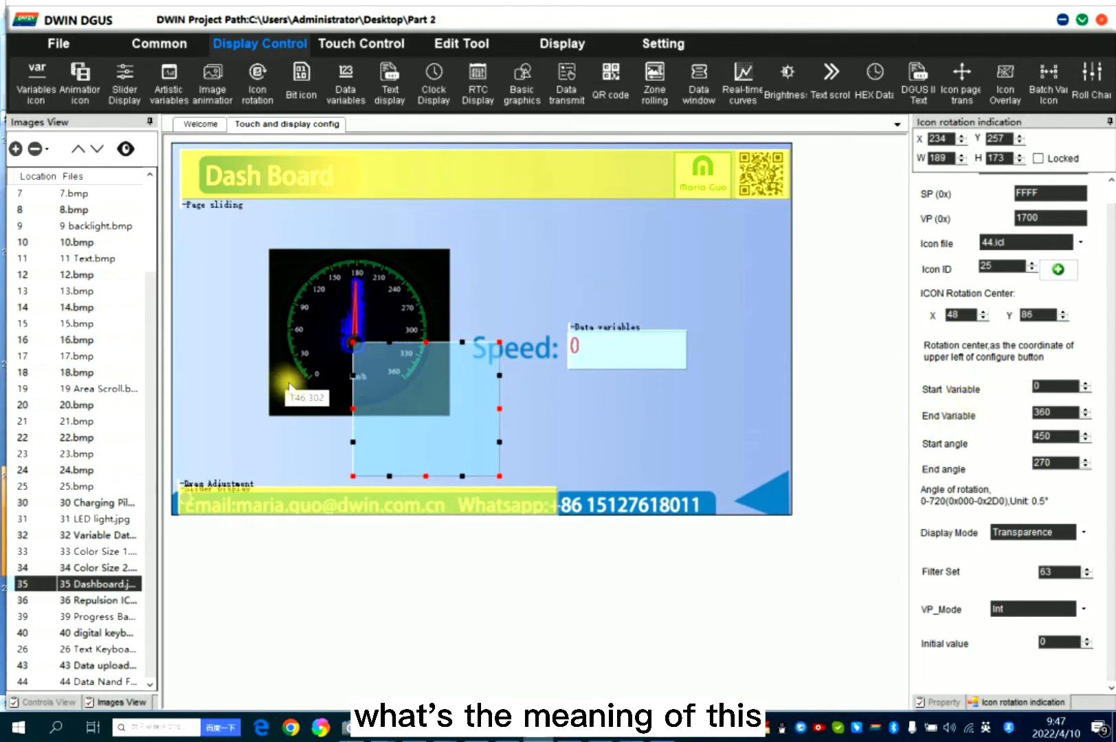
mouse_move(396, 385)
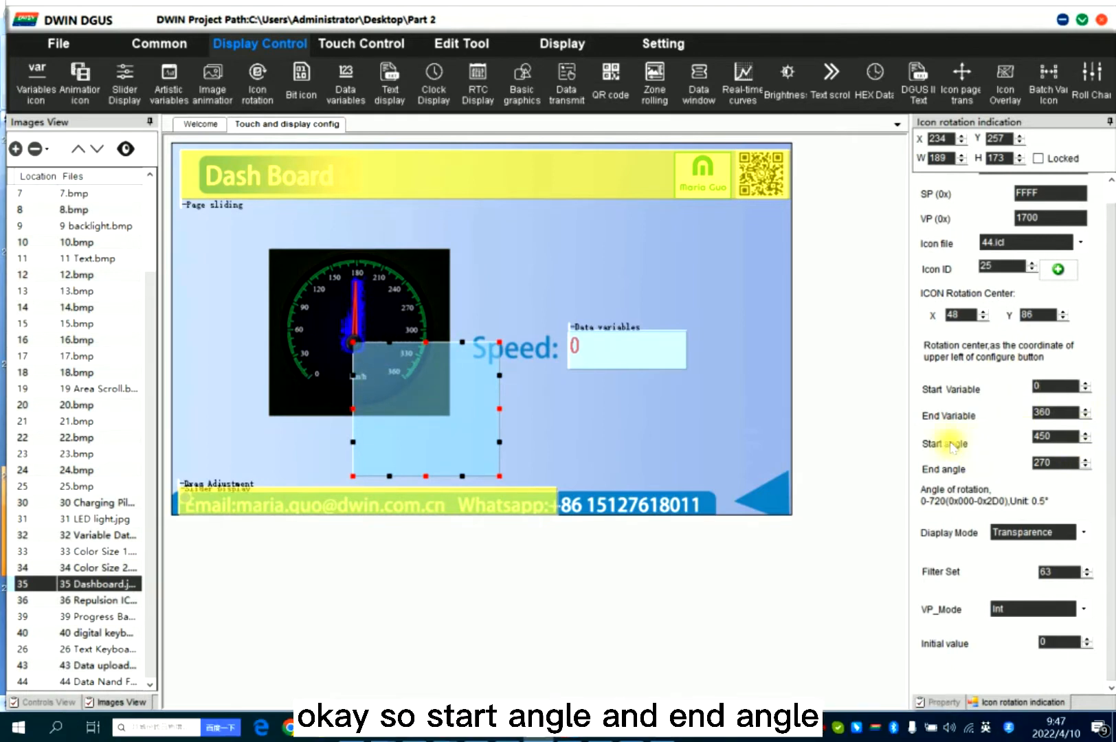
click(1060, 463)
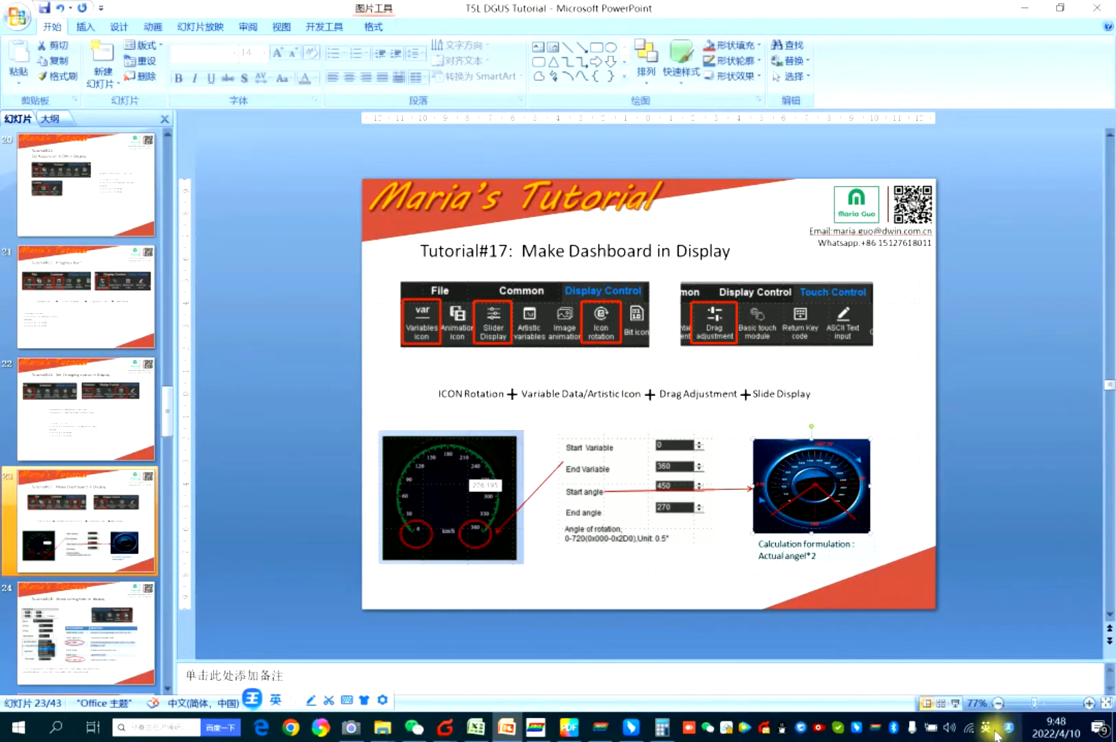
key(F5)
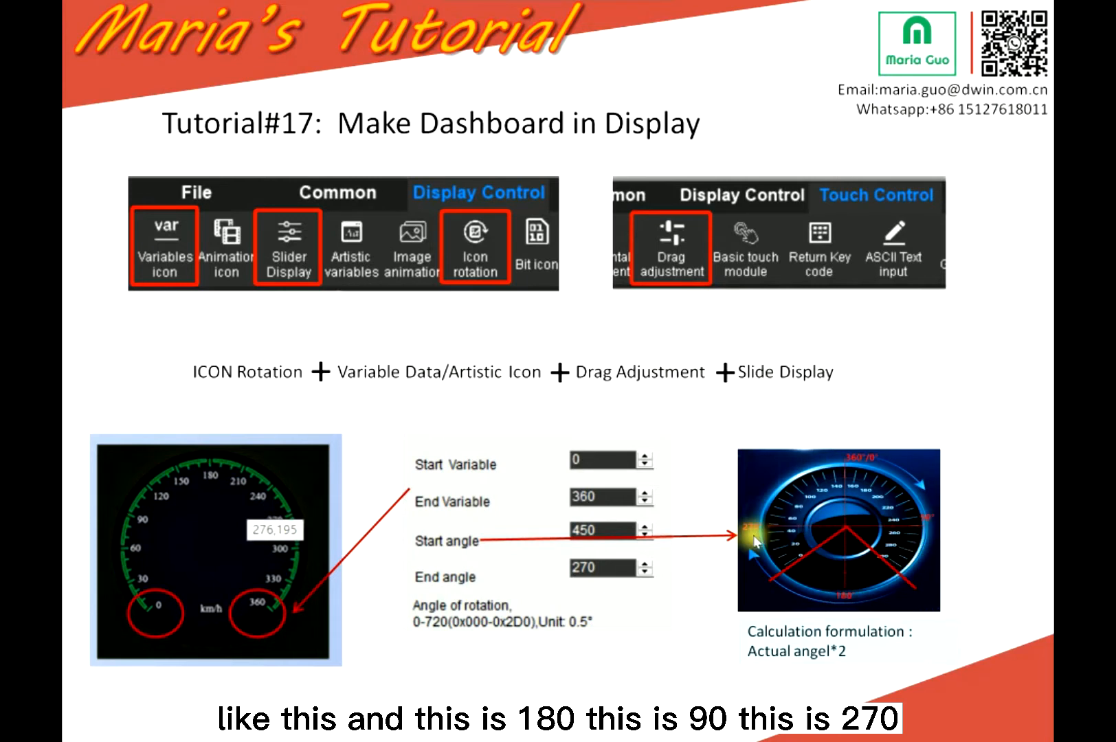
mouse_move(748, 535)
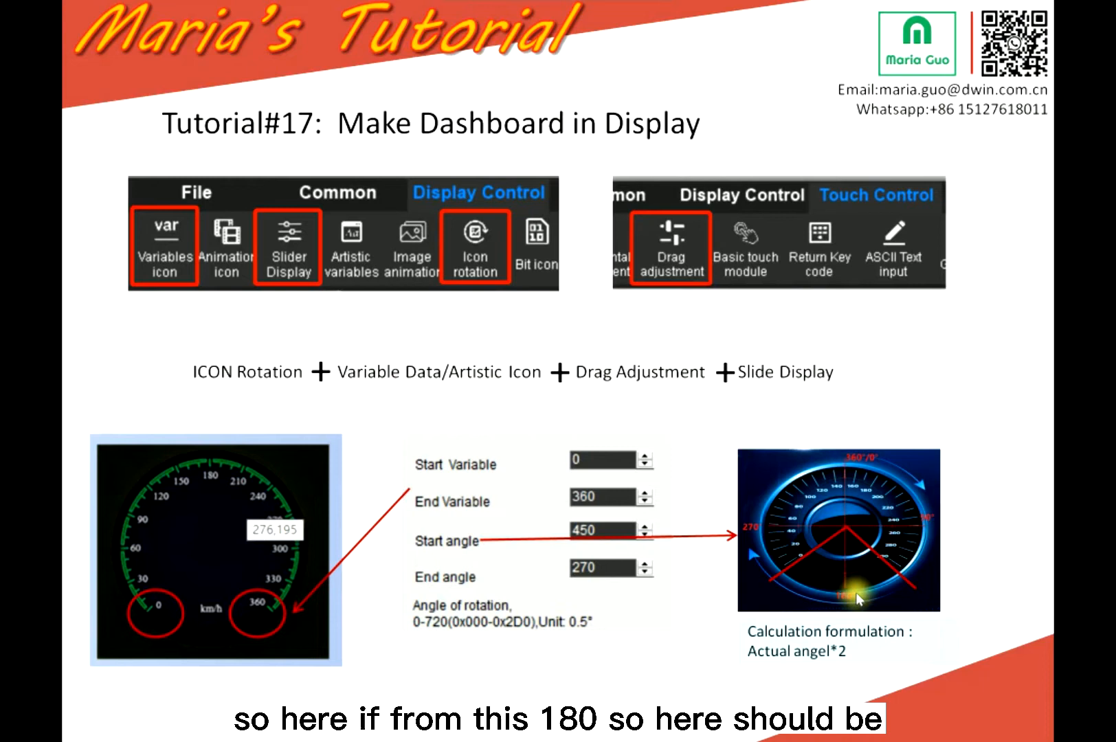
mouse_move(775, 591)
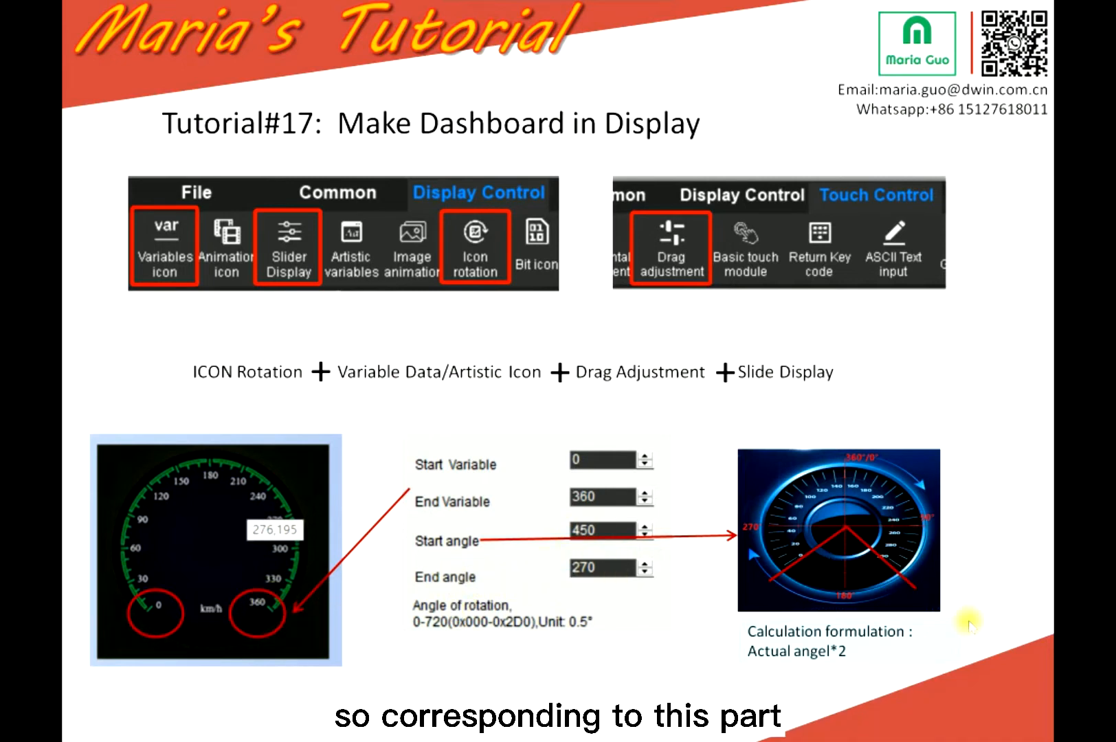
mouse_move(940, 531)
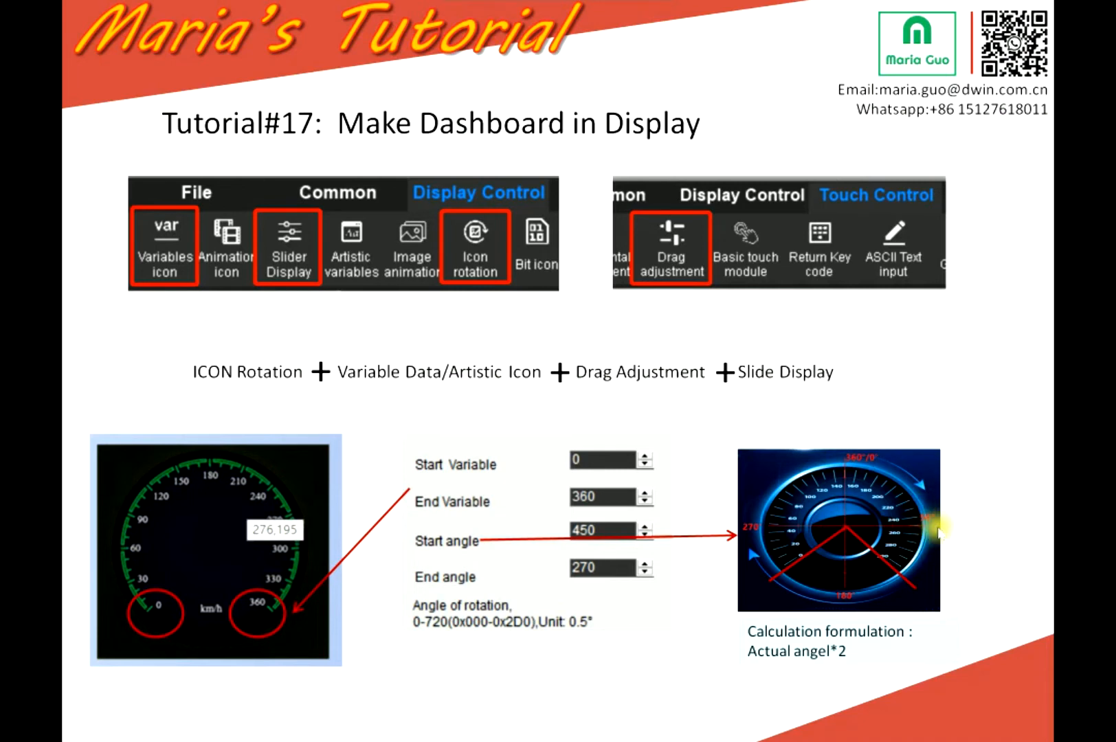
mouse_move(900, 583)
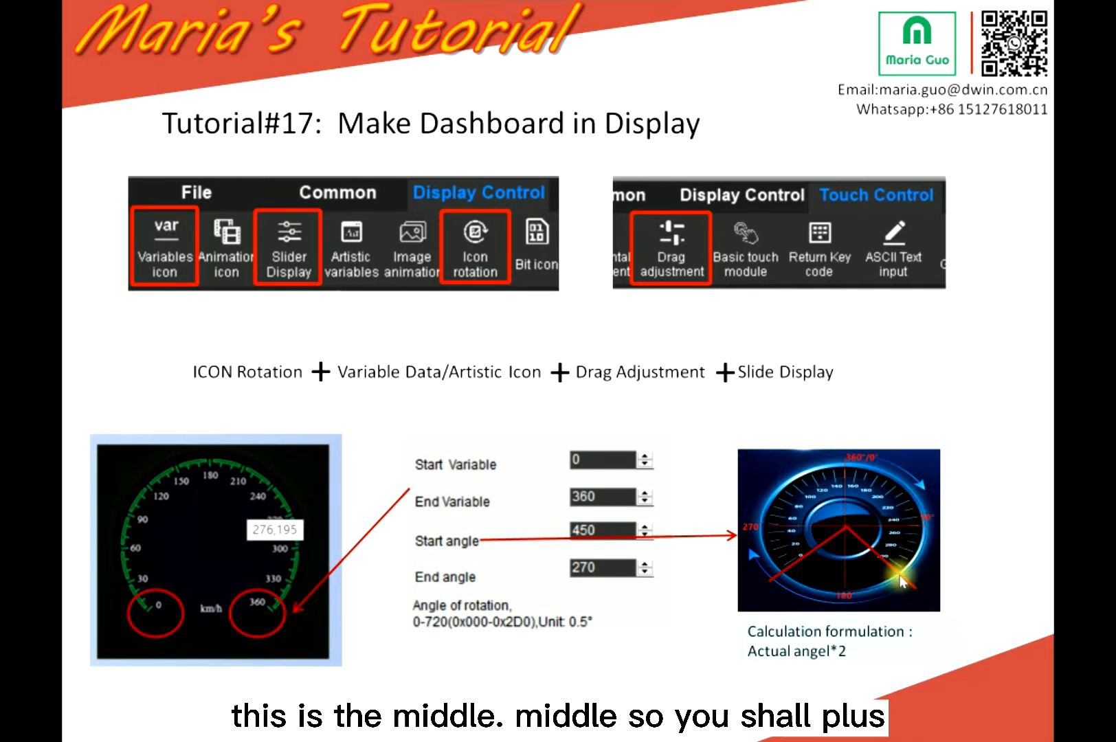
mouse_move(896, 575)
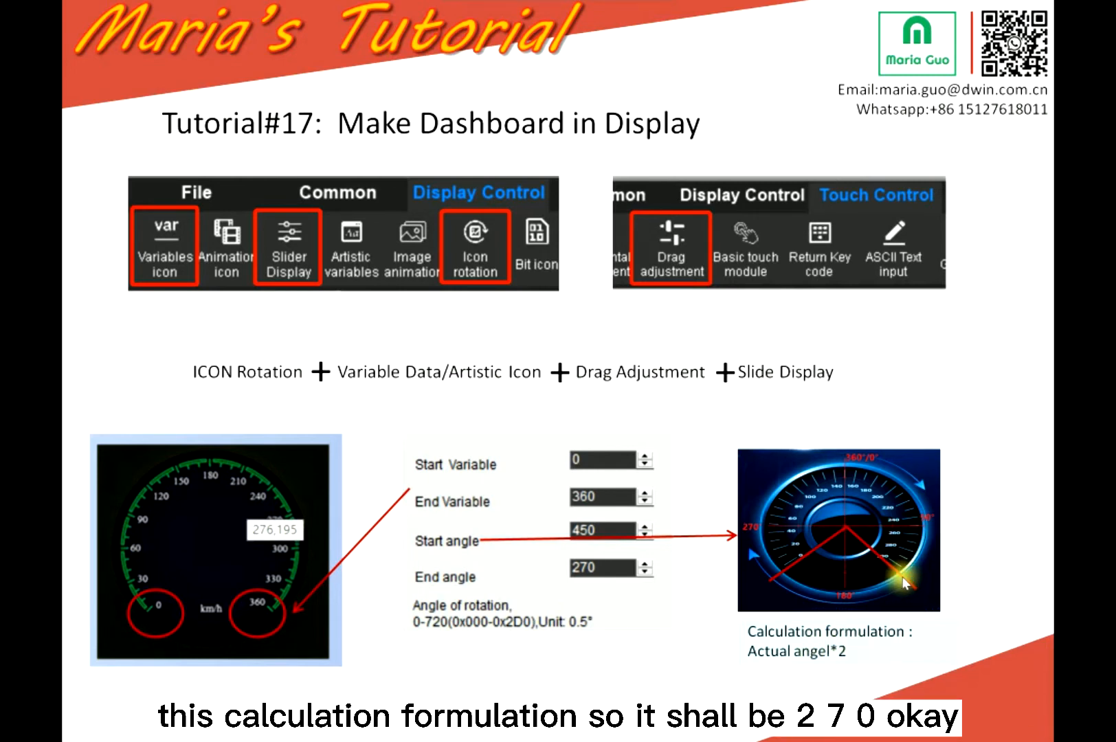
click(605, 570)
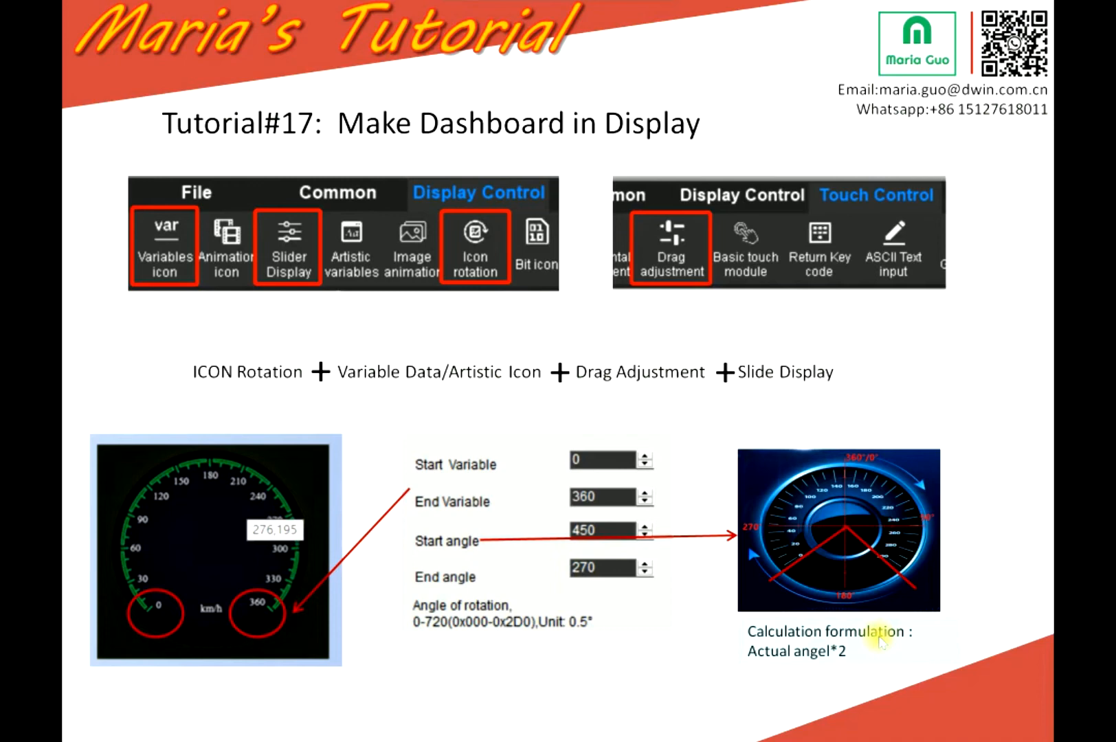
right_click(882, 640)
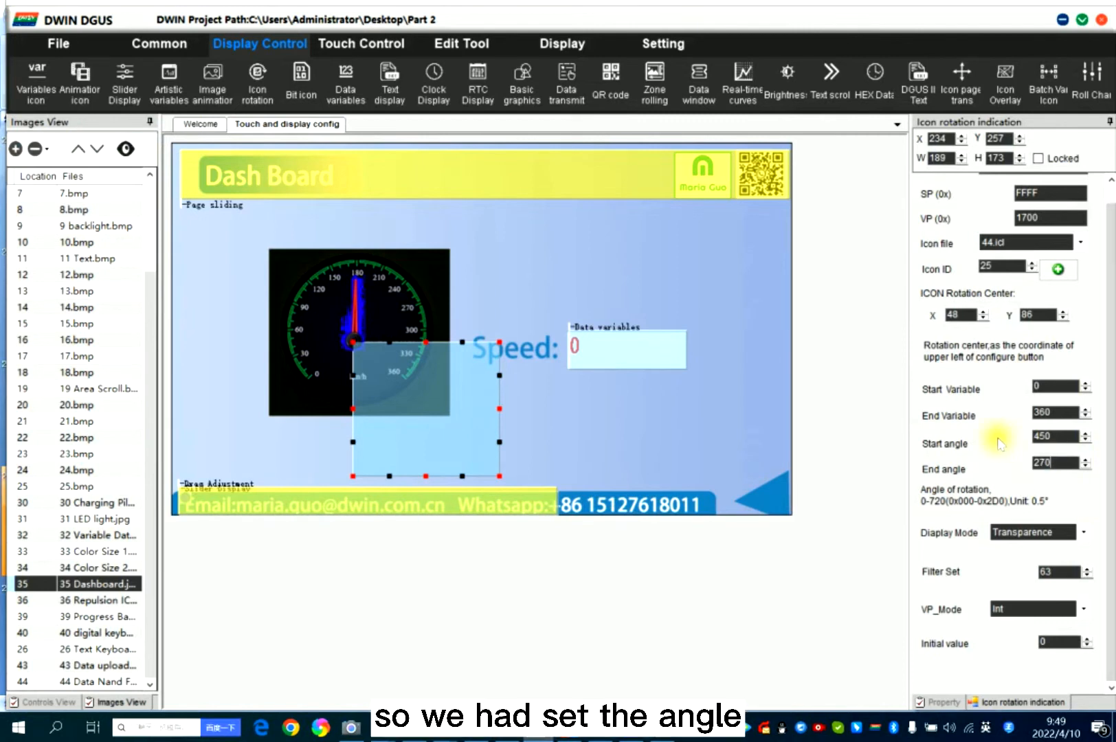
mouse_move(968, 545)
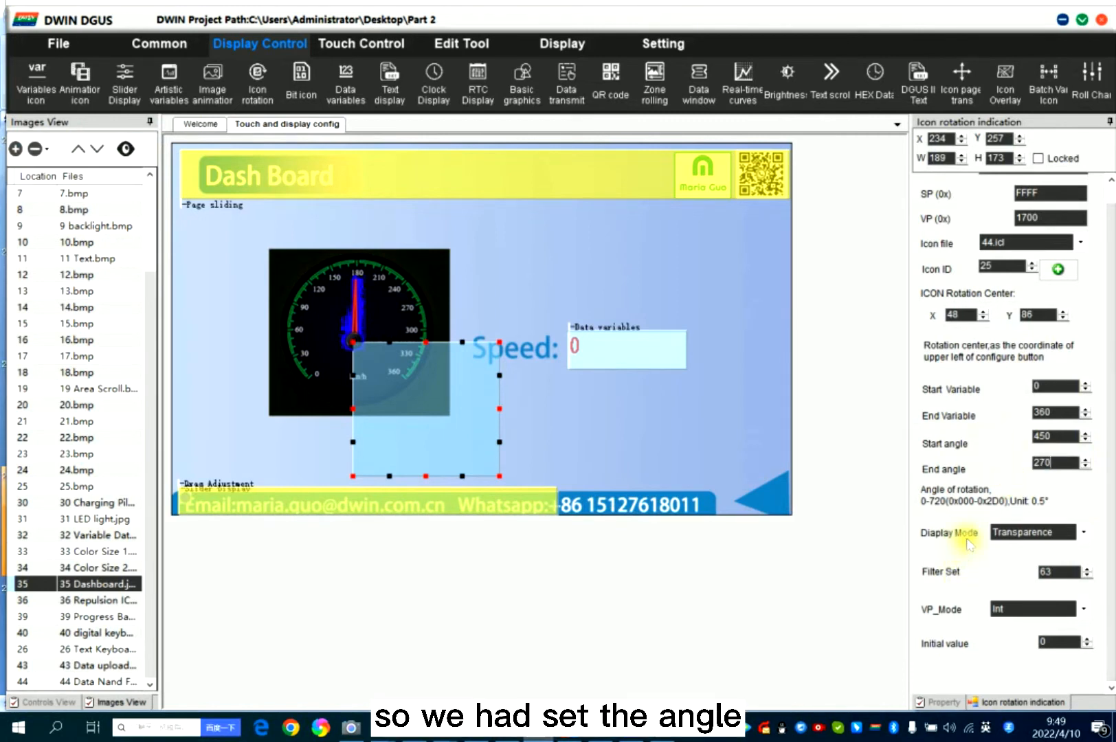
mouse_move(453, 374)
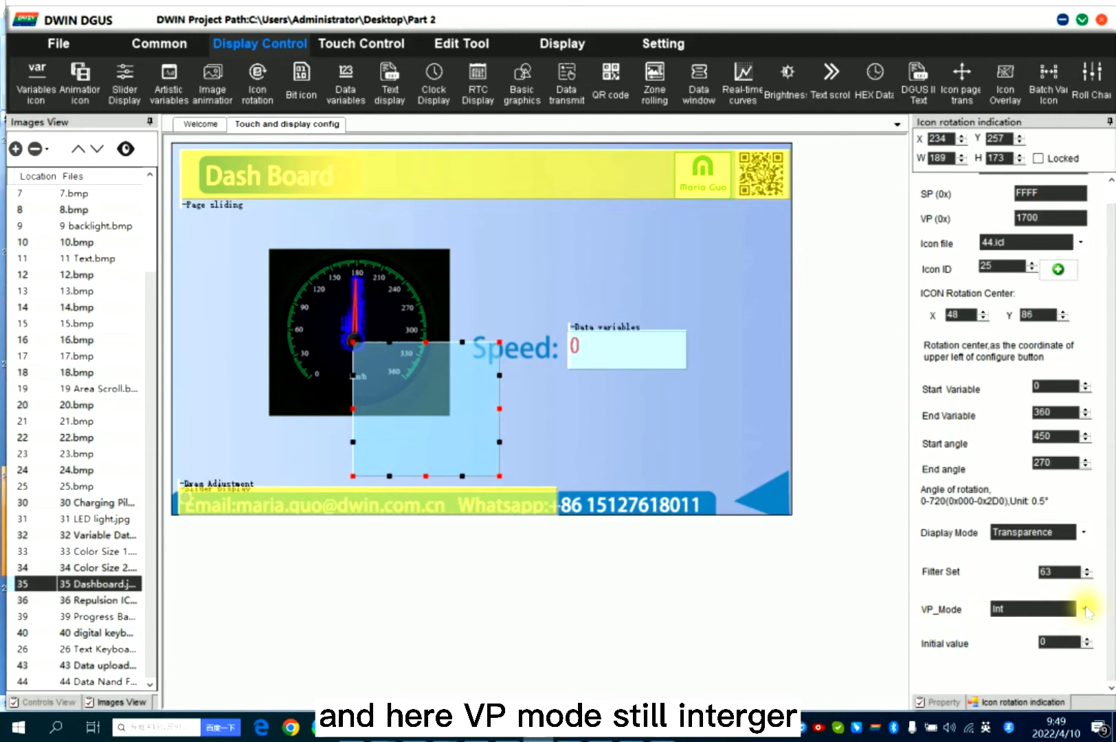
click(1035, 644)
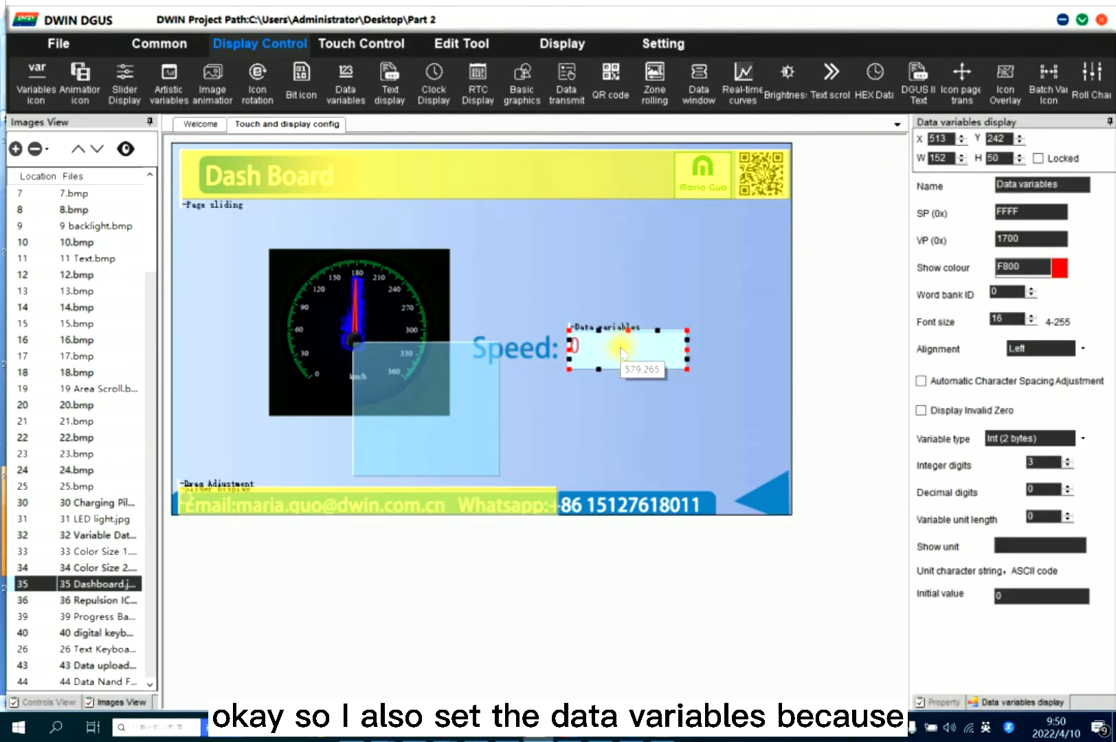
mouse_move(526, 424)
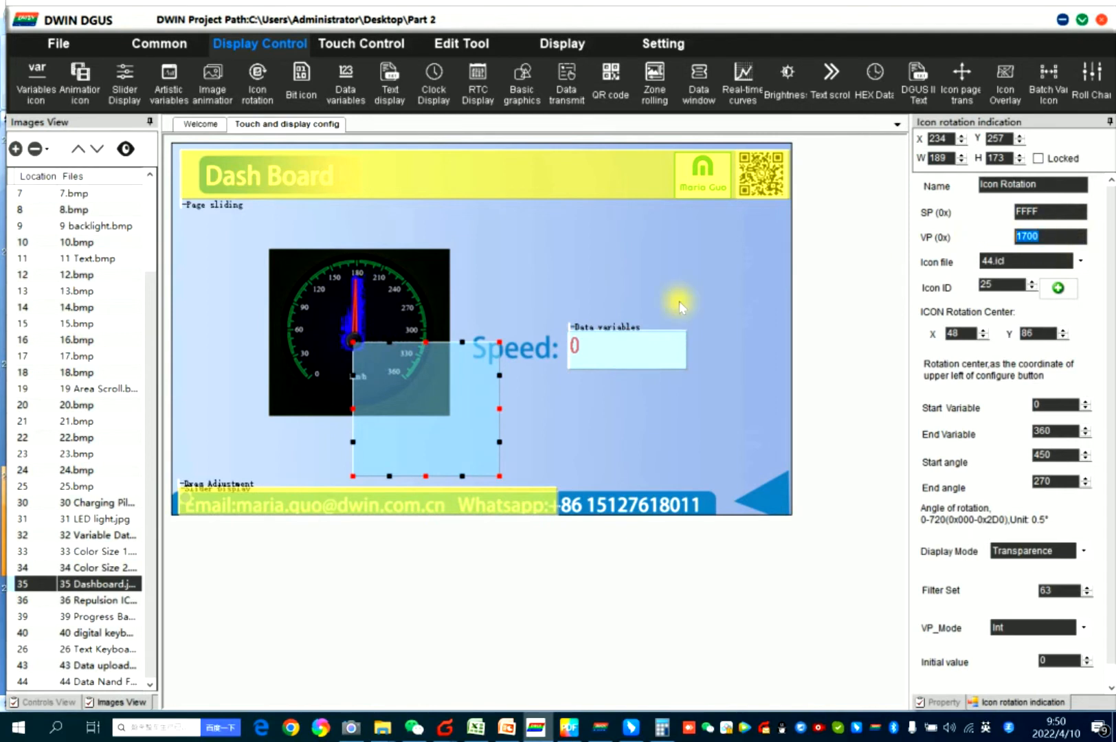
click(627, 349)
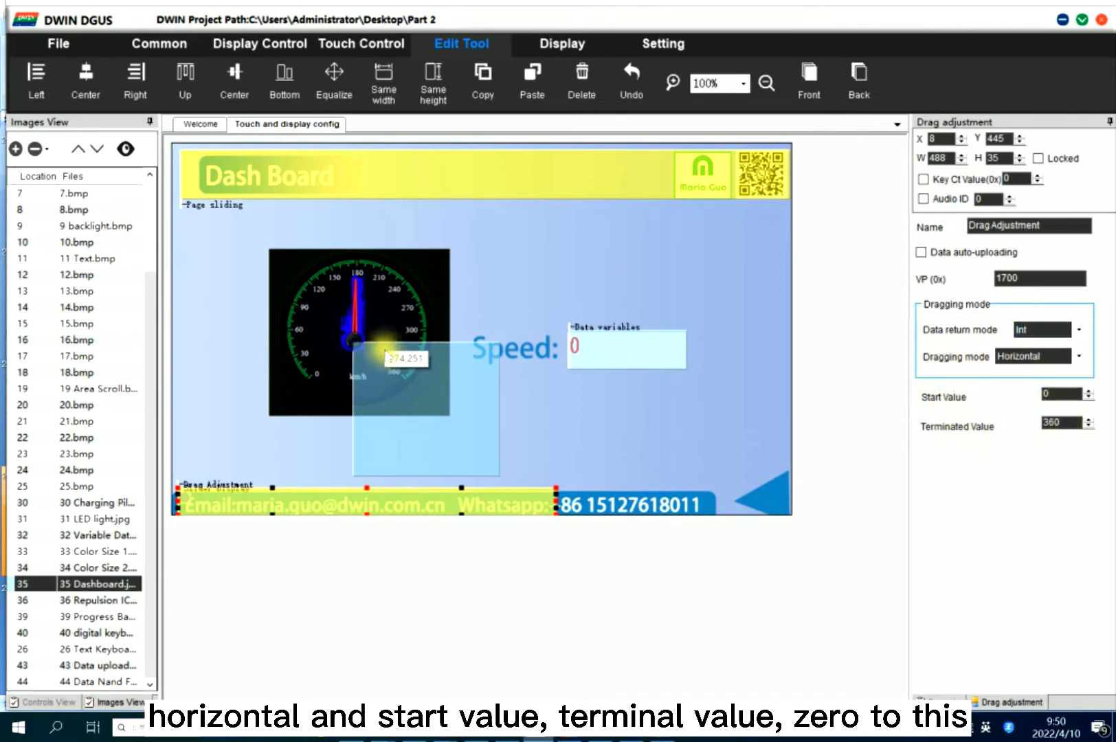
drag(399, 357, 404, 391)
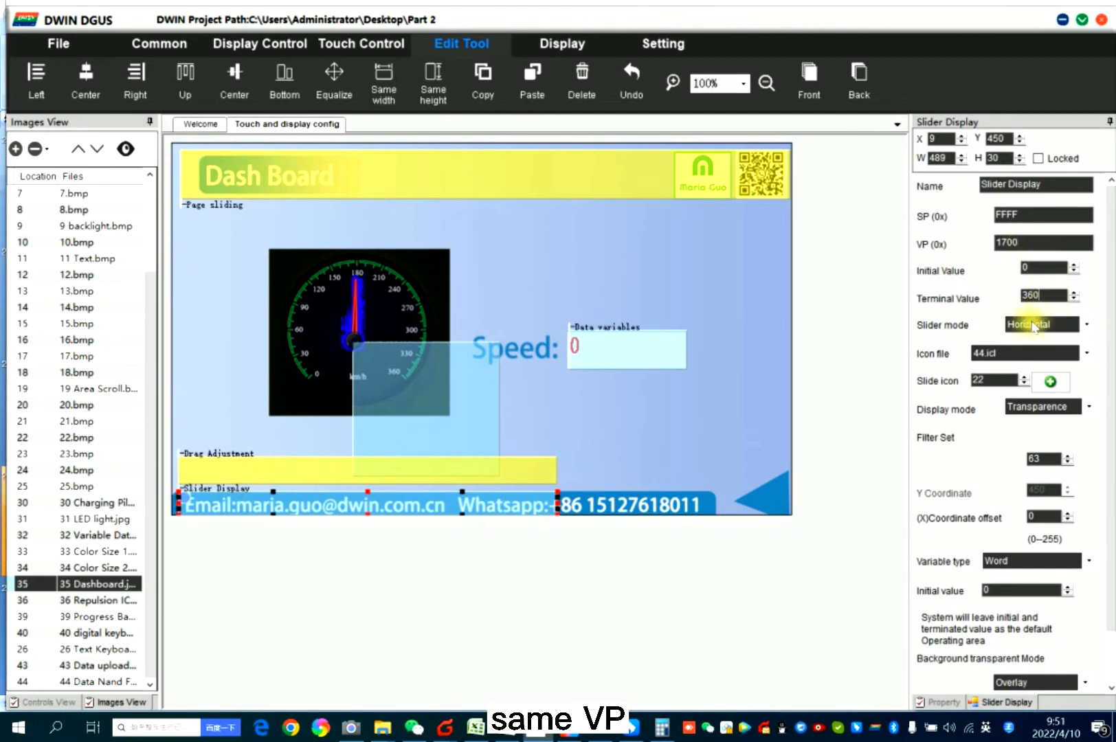
scroll(down, 3)
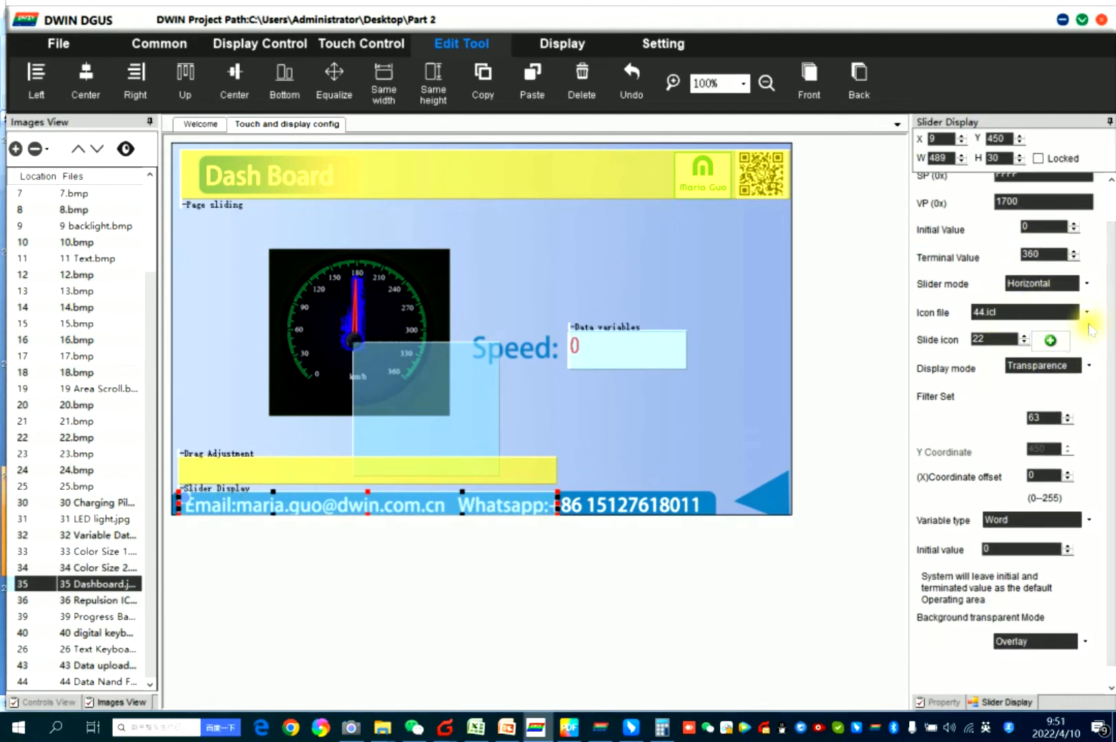
scroll(down, 3)
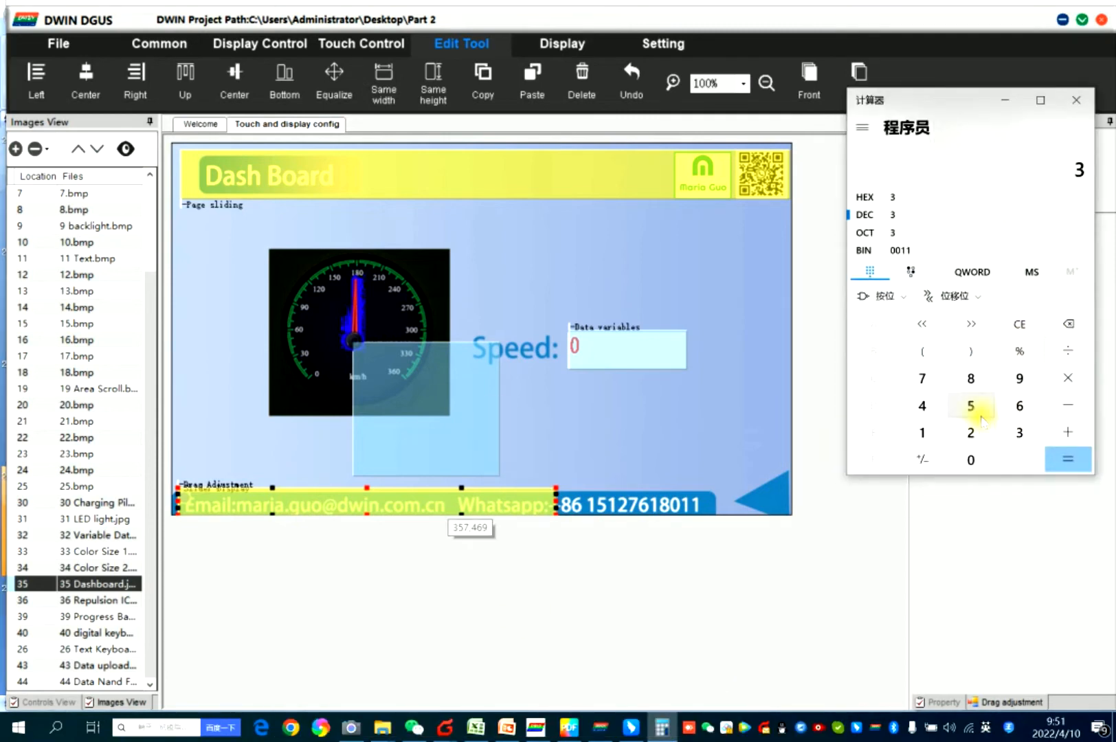
Switch Windows Calculator to Programmer mode for hex conversion
click(1078, 99)
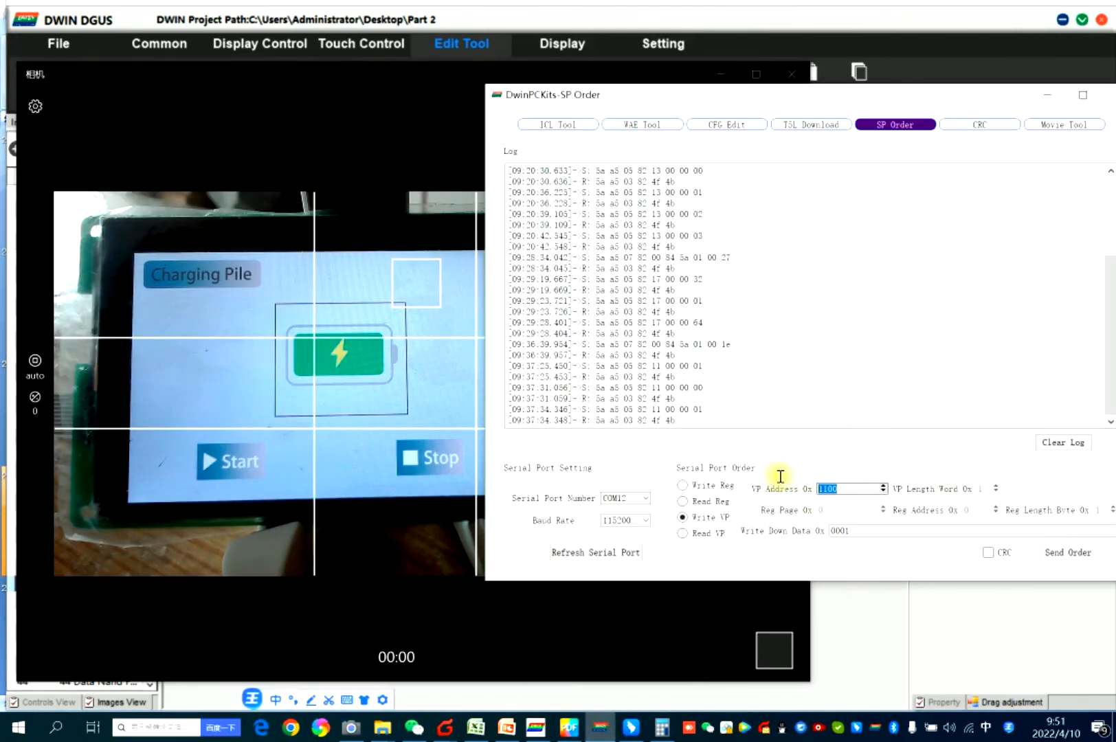
Write 5A01 0023 to VP 0084 and send it so the display shows the Dash Board page
text(0084)
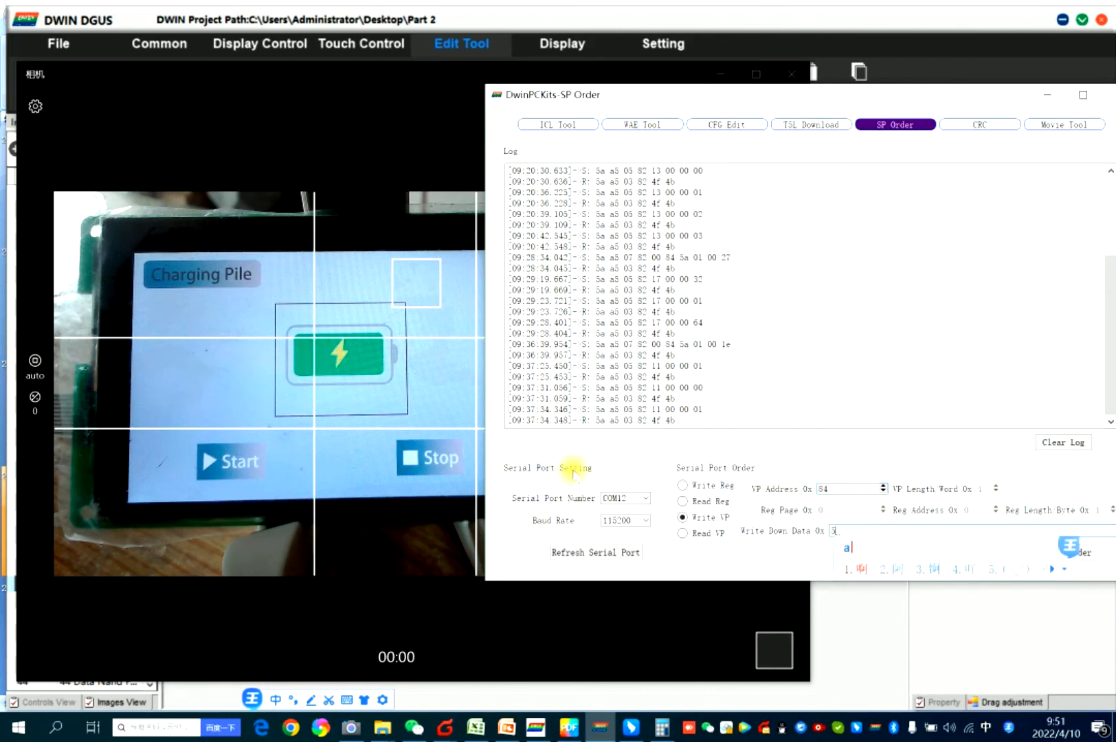
text(5A01 00)
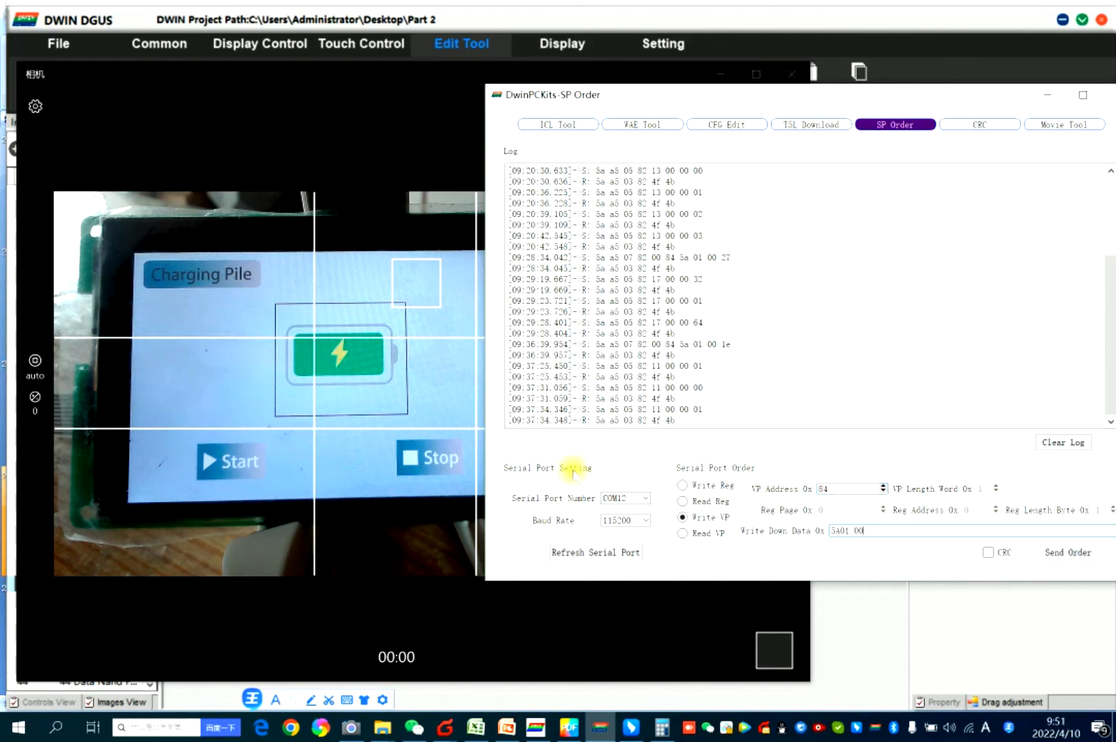
click(1068, 552)
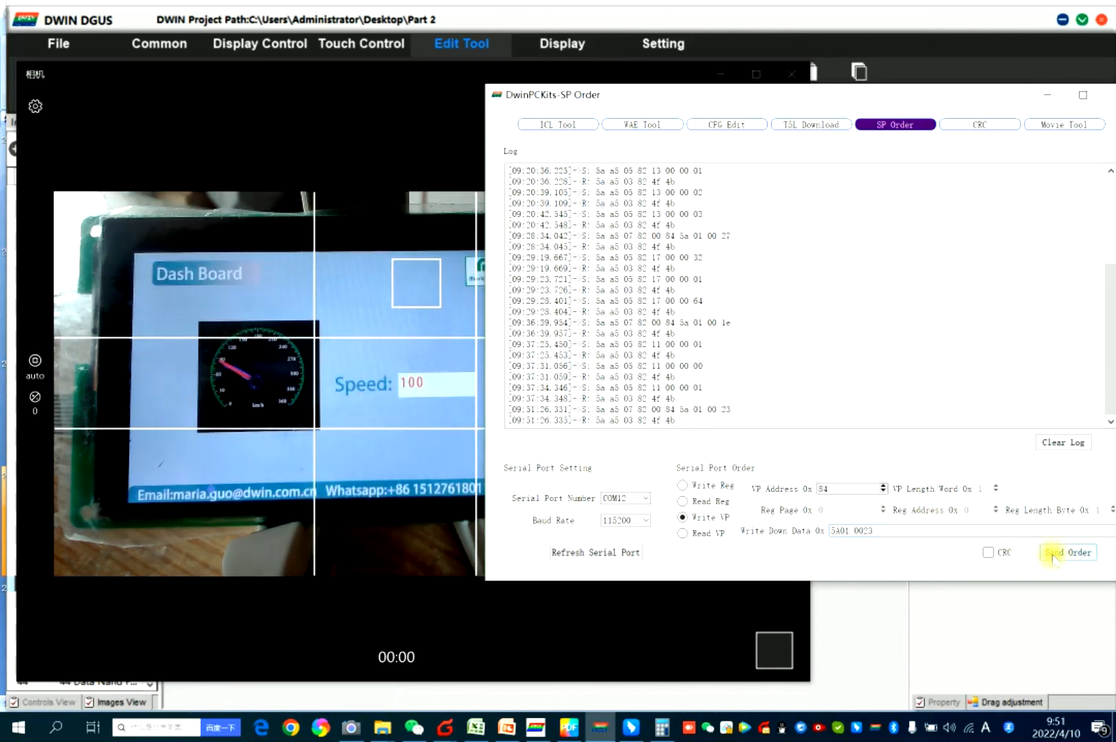